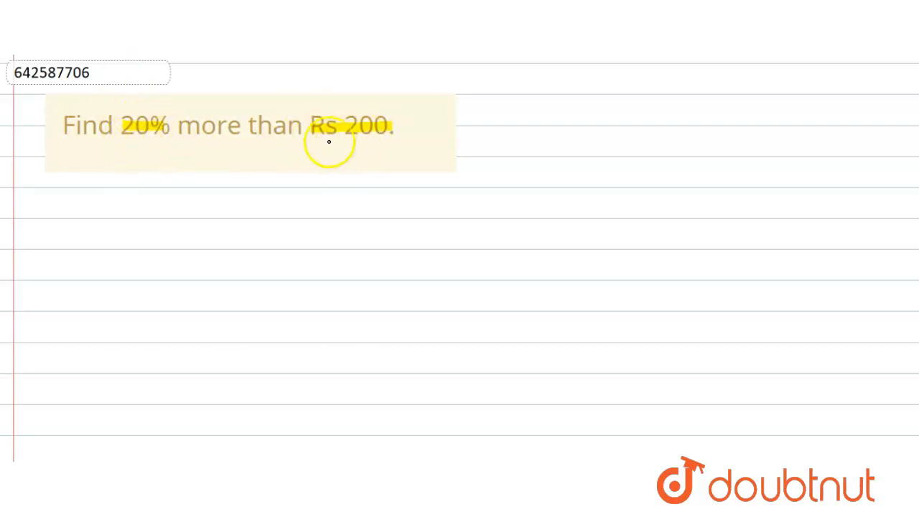
pyautogui.moveTo(360, 136)
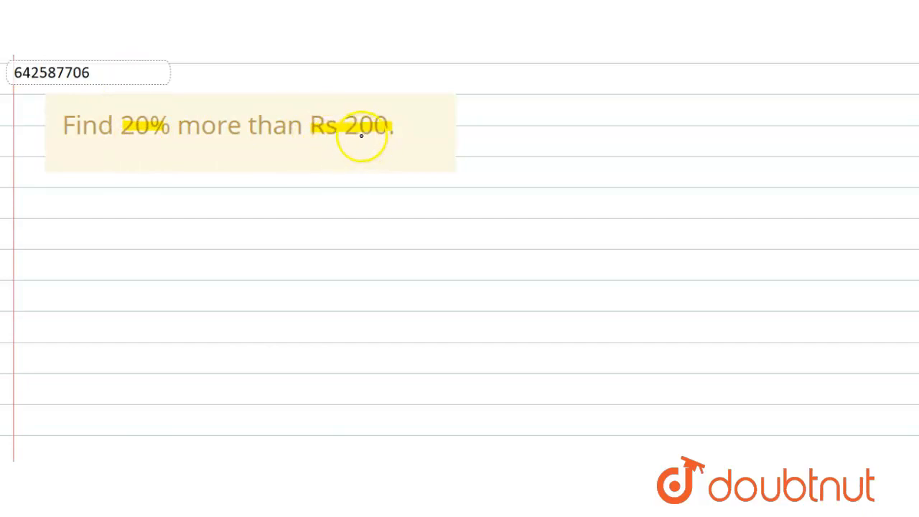